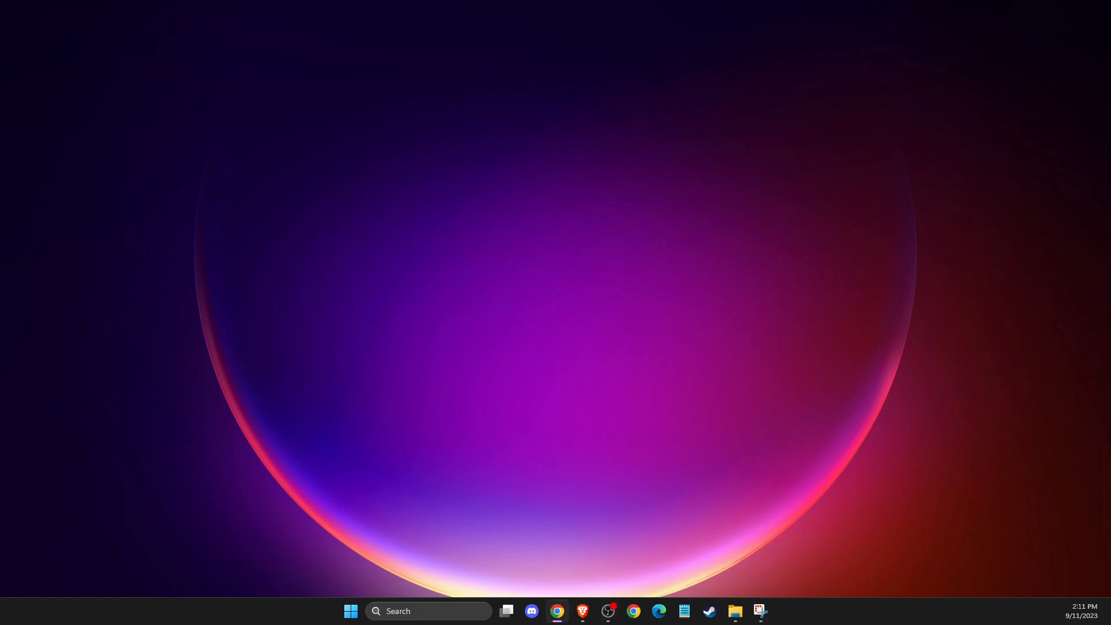
{"action": "mouse_move", "coordinate": [990, 380]}
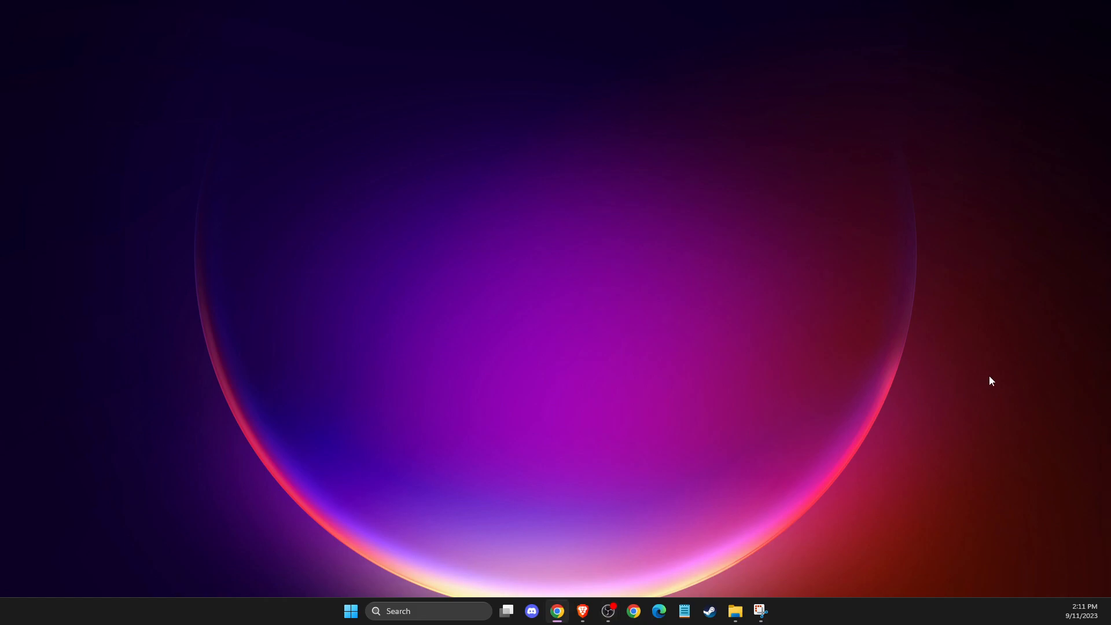
{"action": "mouse_move", "coordinate": [1032, 380]}
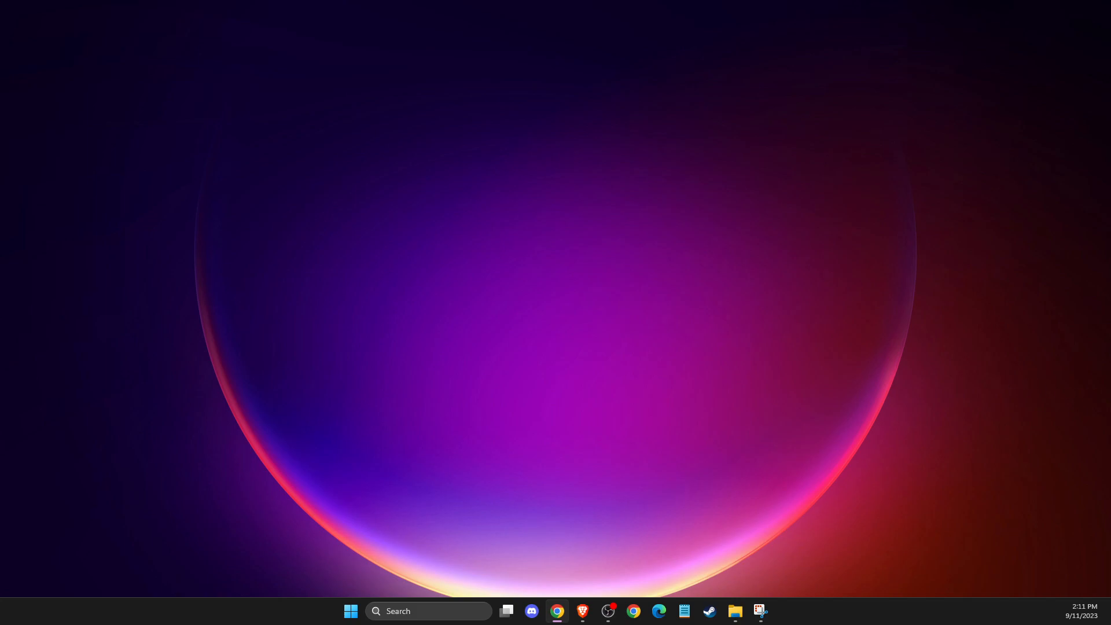
{"action": "mouse_move", "coordinate": [622, 554]}
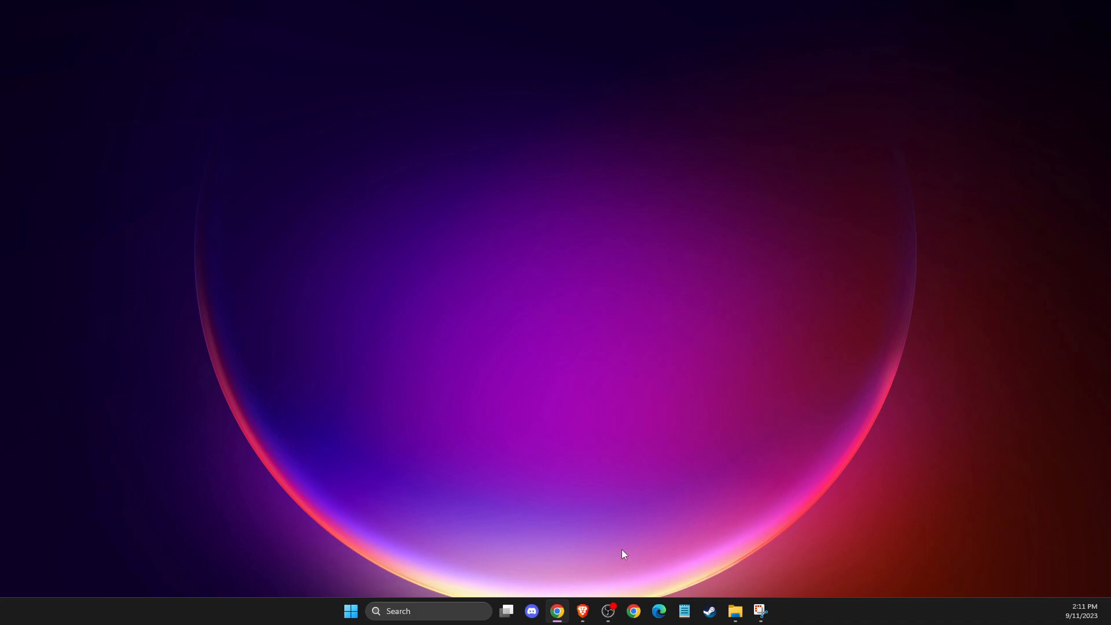
Launch Settings from Start search and reach Network & internet's Advanced network settings, Related settings in view
{"action": "left_click", "coordinate": [427, 611]}
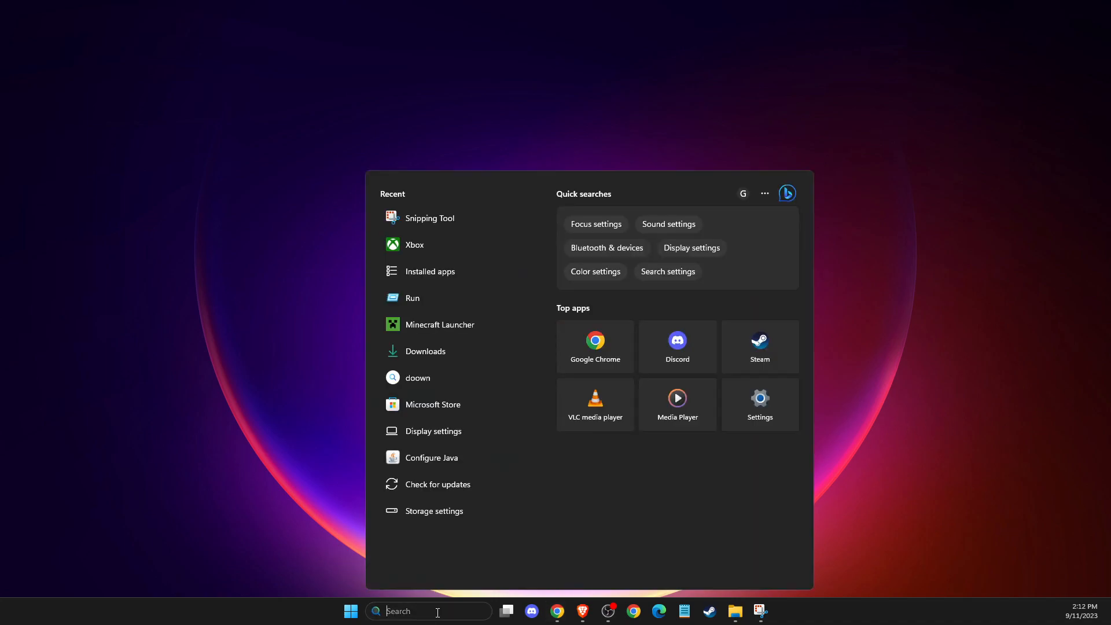
{"action": "left_click", "coordinate": [758, 396]}
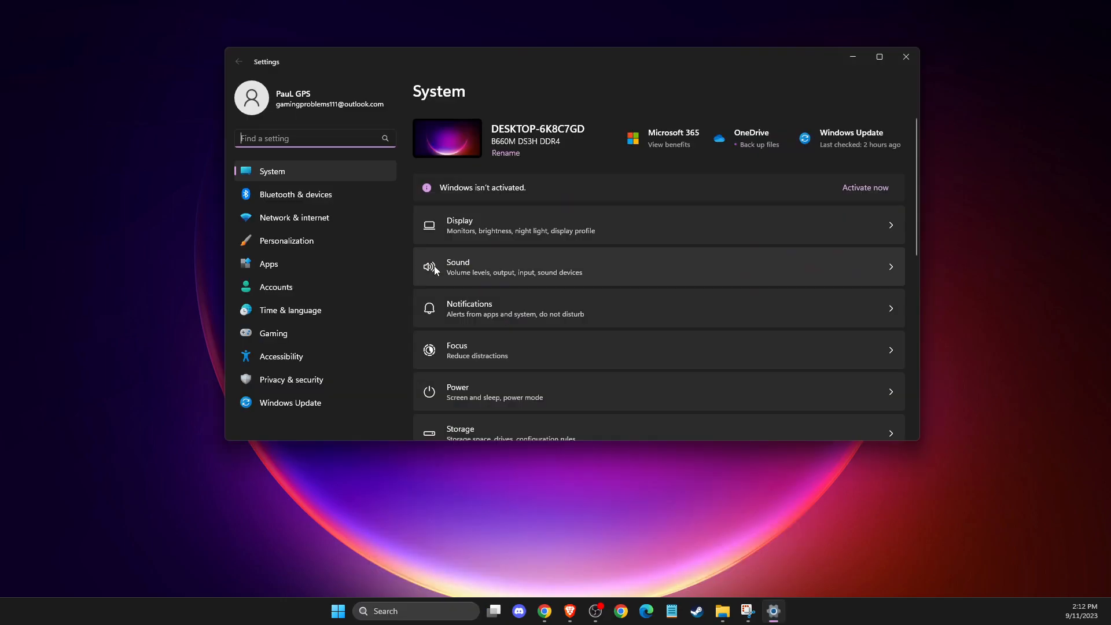
{"action": "mouse_move", "coordinate": [301, 218]}
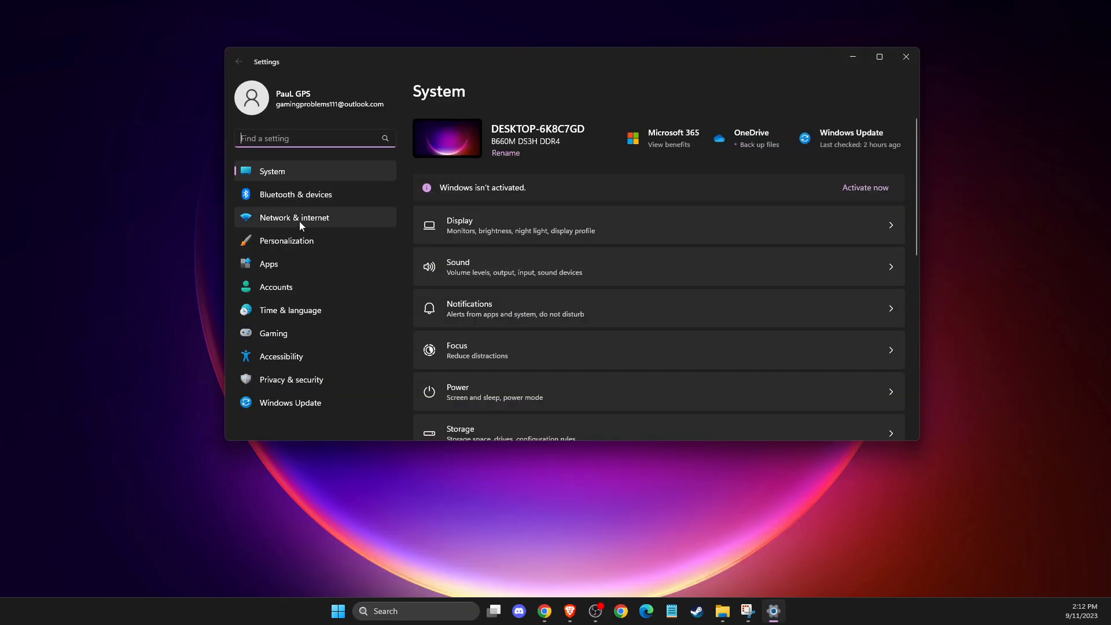
{"action": "left_click", "coordinate": [293, 217]}
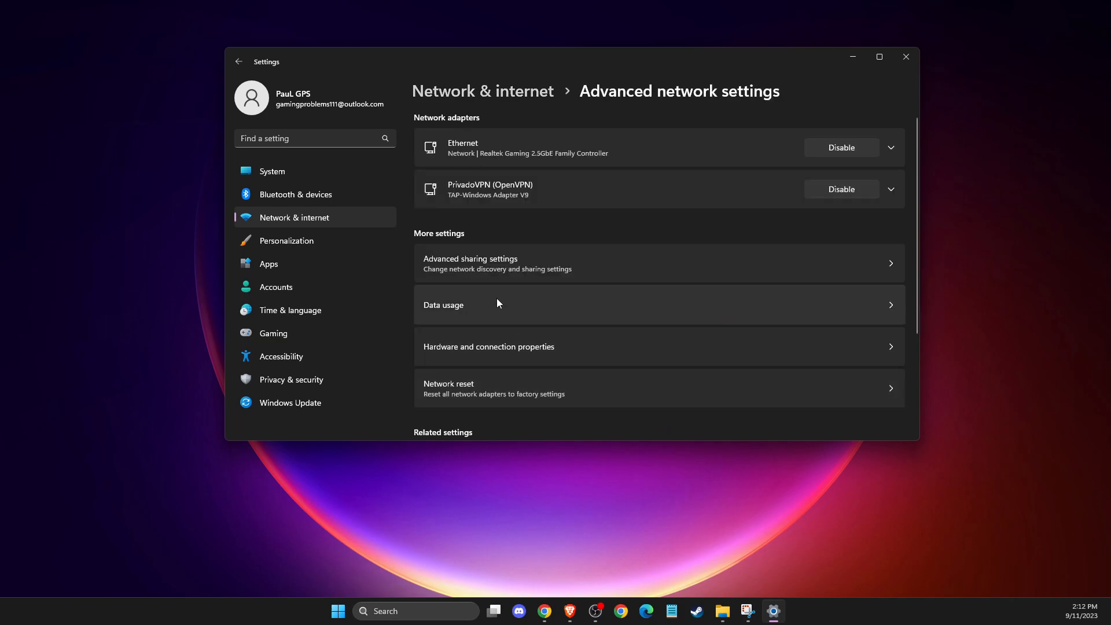
{"action": "mouse_move", "coordinate": [714, 256]}
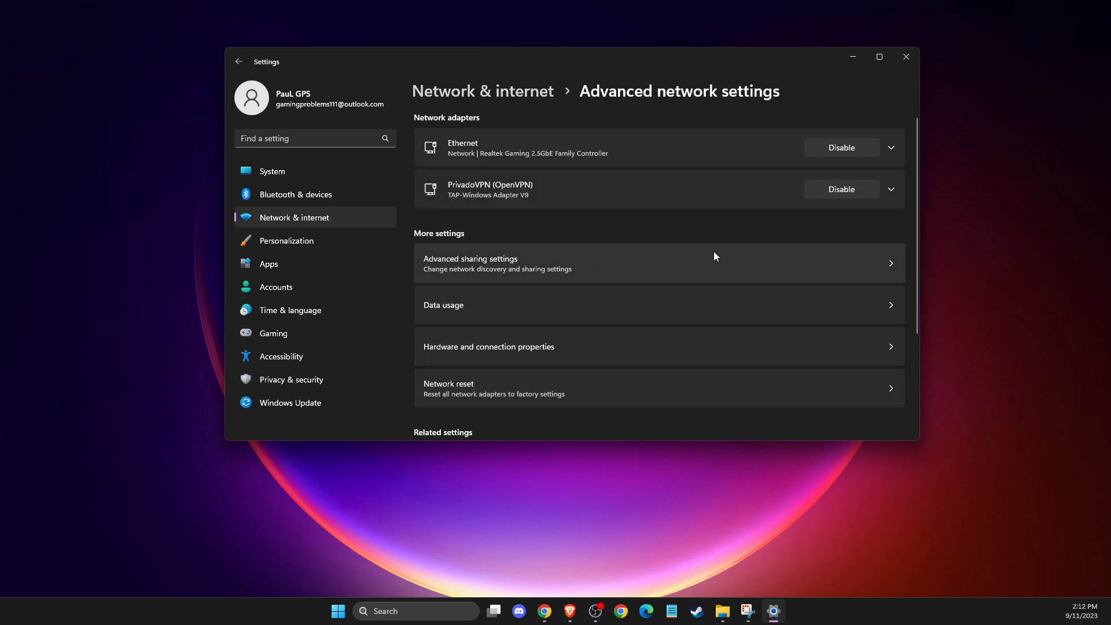
{"action": "scroll", "scroll_direction": "down", "scroll_amount": 3}
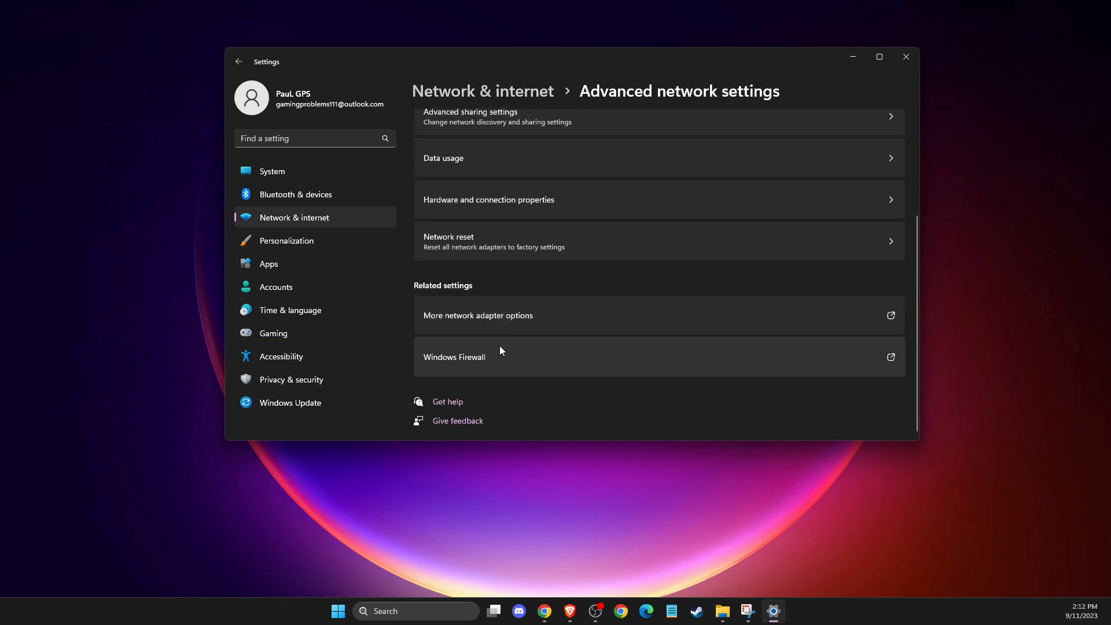
From More network adapter options, bring up Ethernet Properties and select a protocol in its item list
{"action": "left_click", "coordinate": [476, 314]}
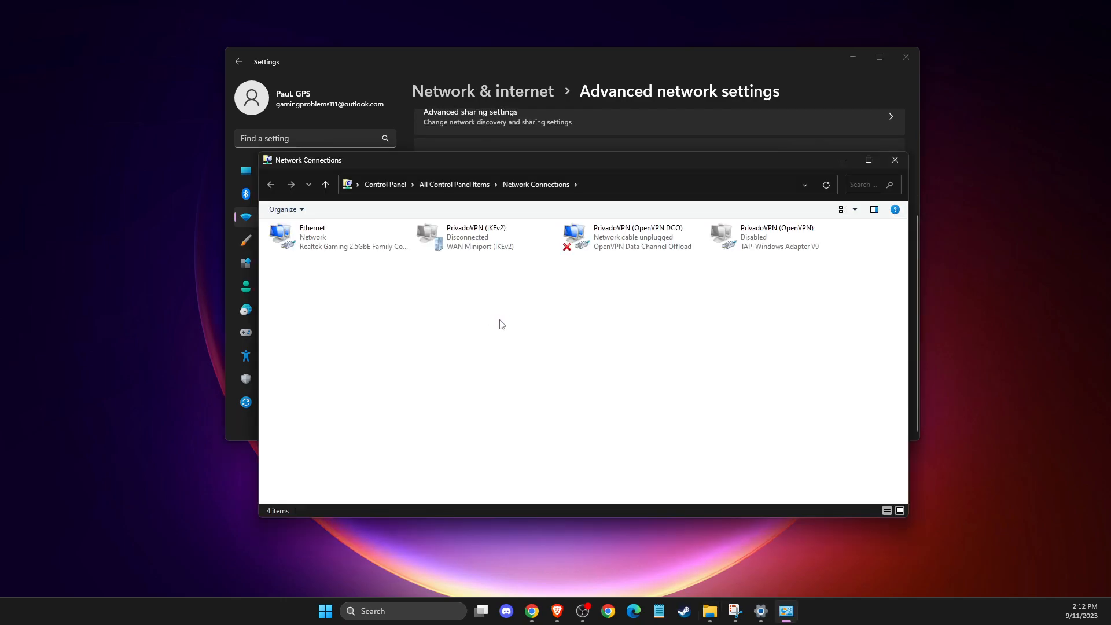
{"action": "left_click", "coordinate": [336, 238]}
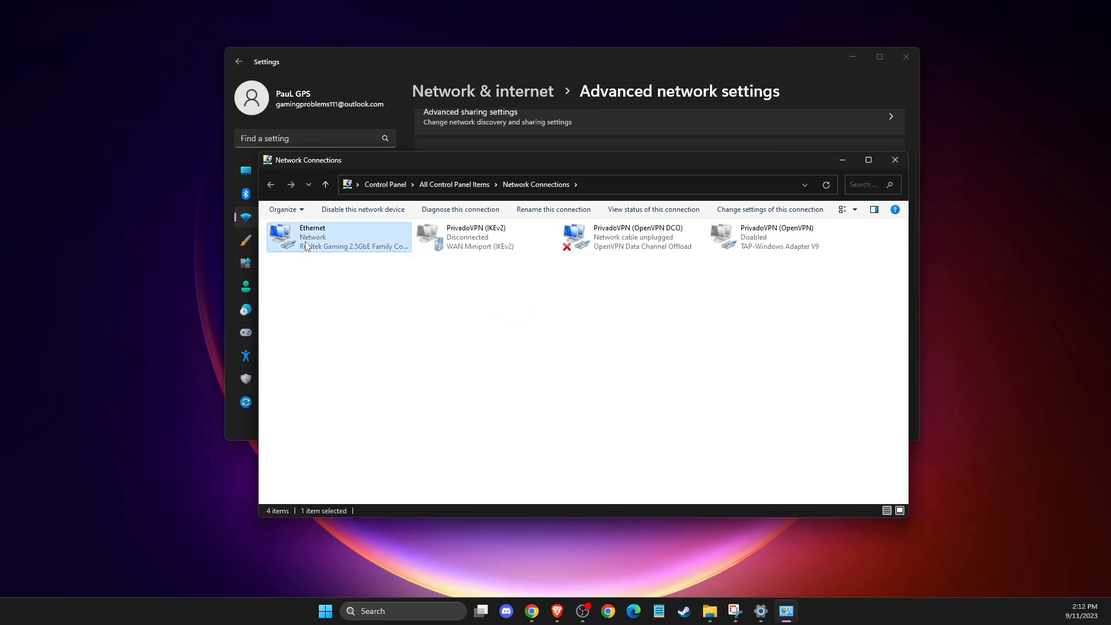
{"action": "double_click", "coordinate": [338, 237]}
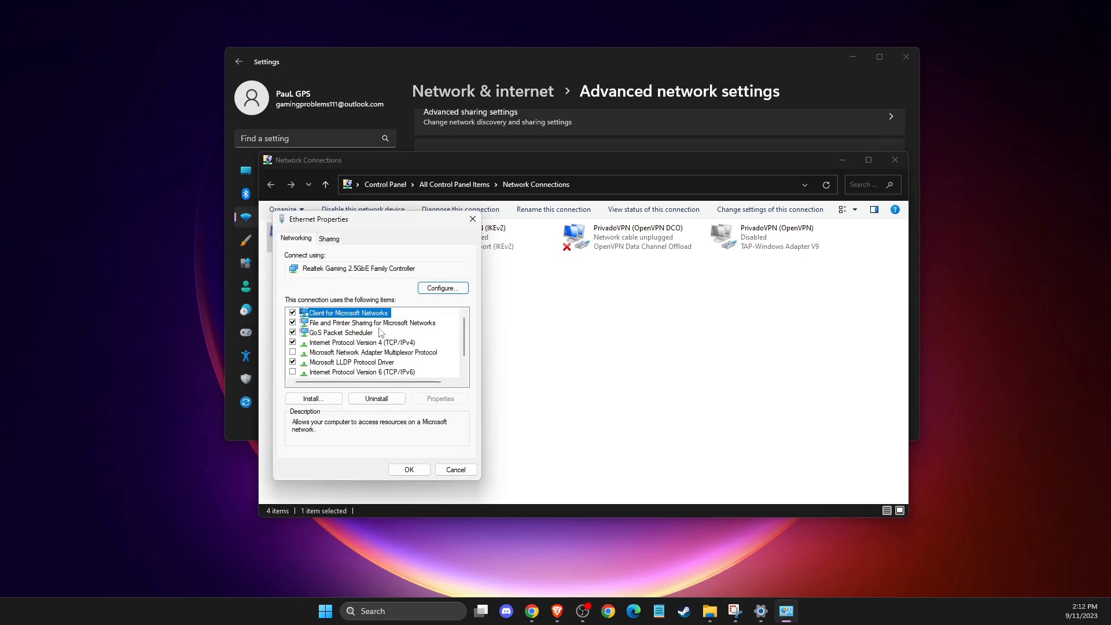
{"action": "left_click", "coordinate": [361, 351]}
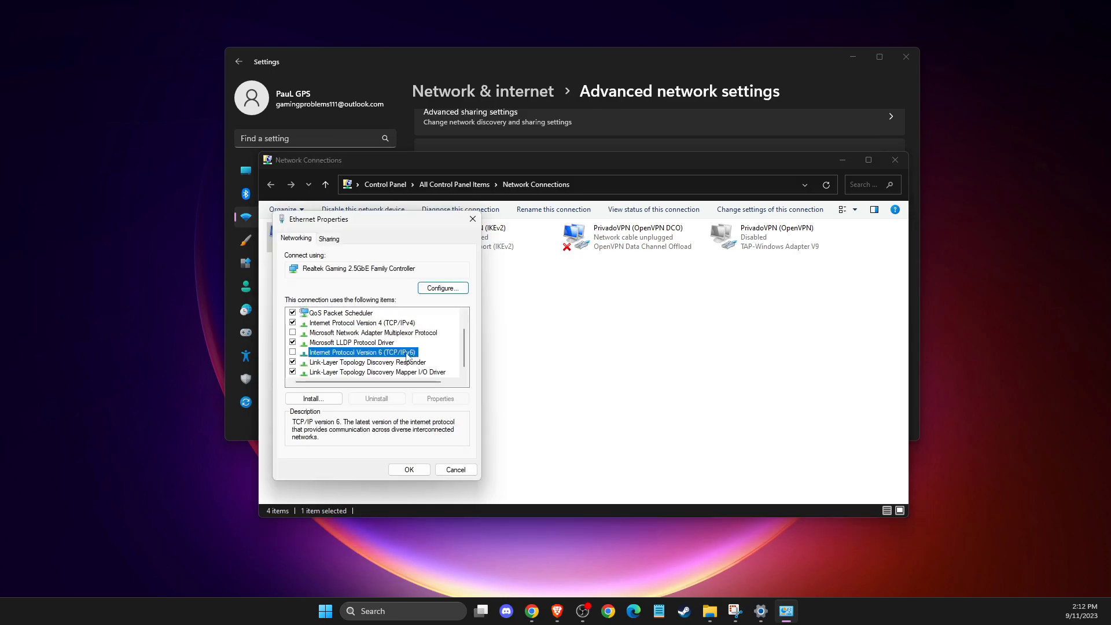
{"action": "scroll", "scroll_direction": "up", "scroll_amount": 3}
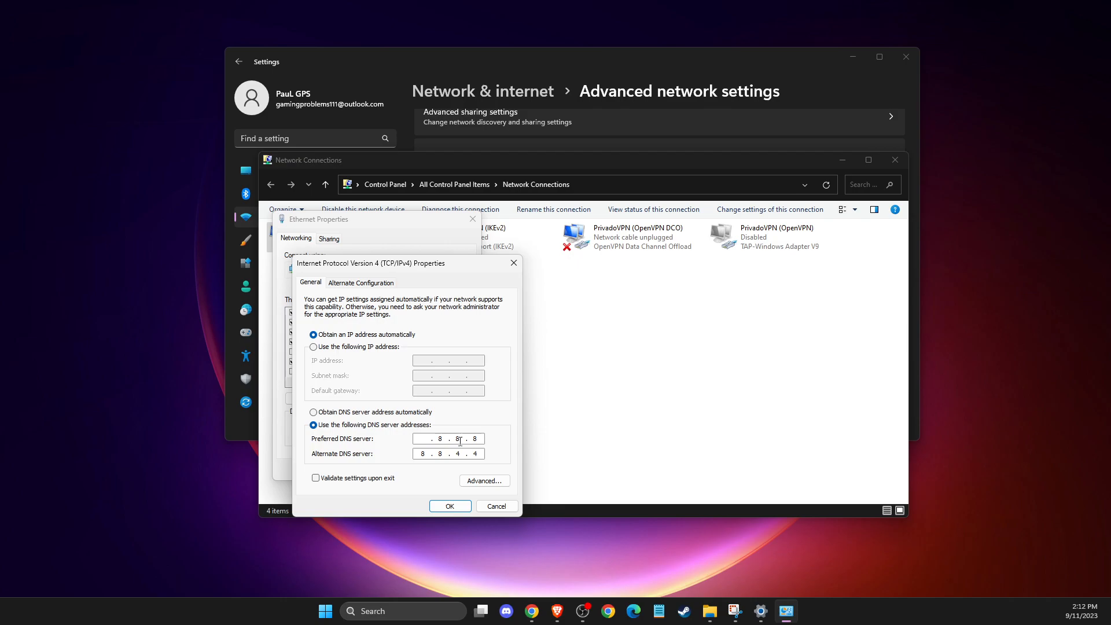
Enter 208.67.222.222 as the preferred DNS server in the IPv4 properties
{"action": "type", "text": "208"}
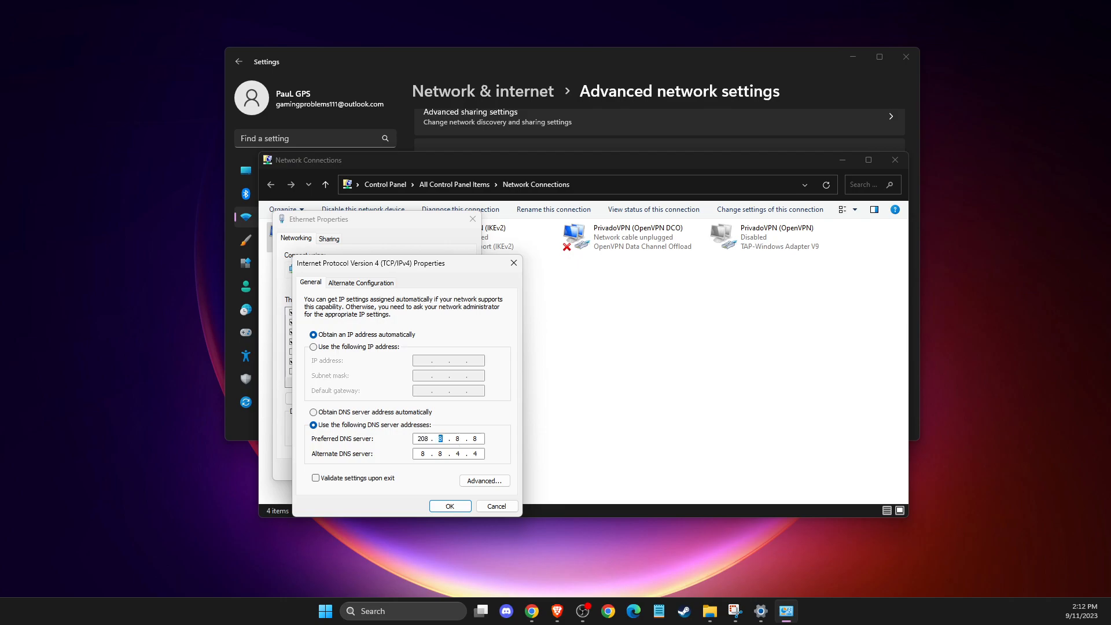
{"action": "type", "text": "7"}
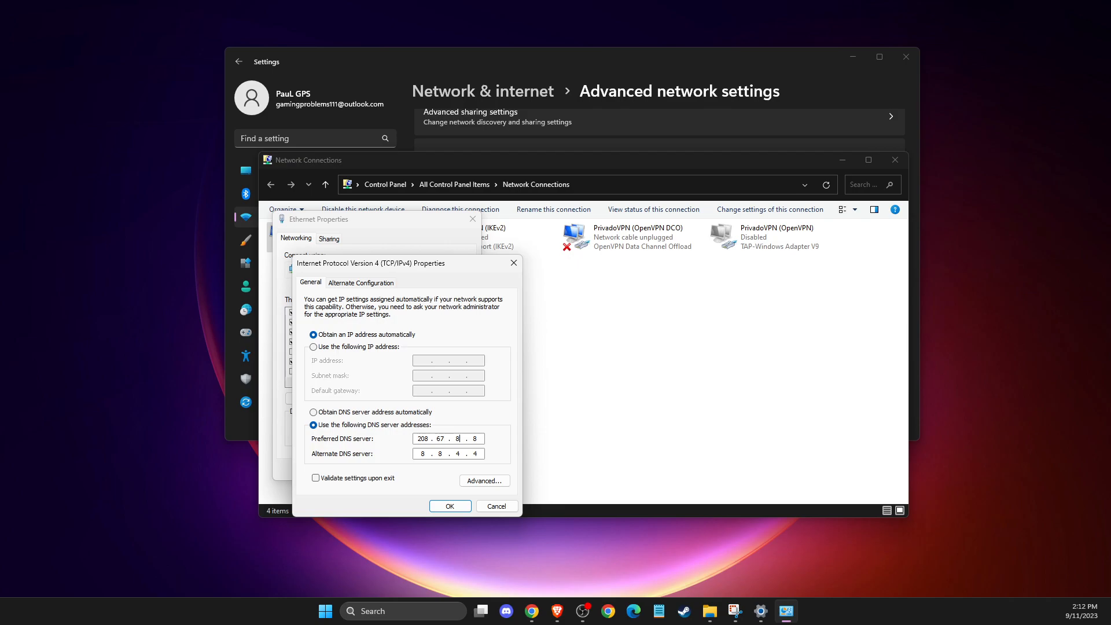
{"action": "type", "text": "22"}
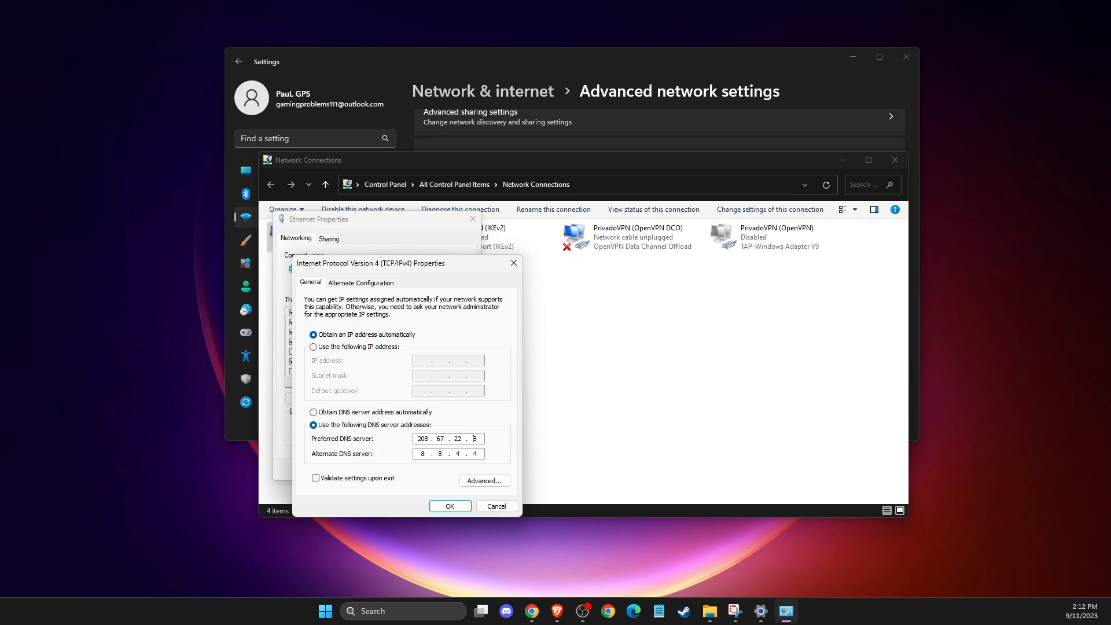
{"action": "type", "text": "2"}
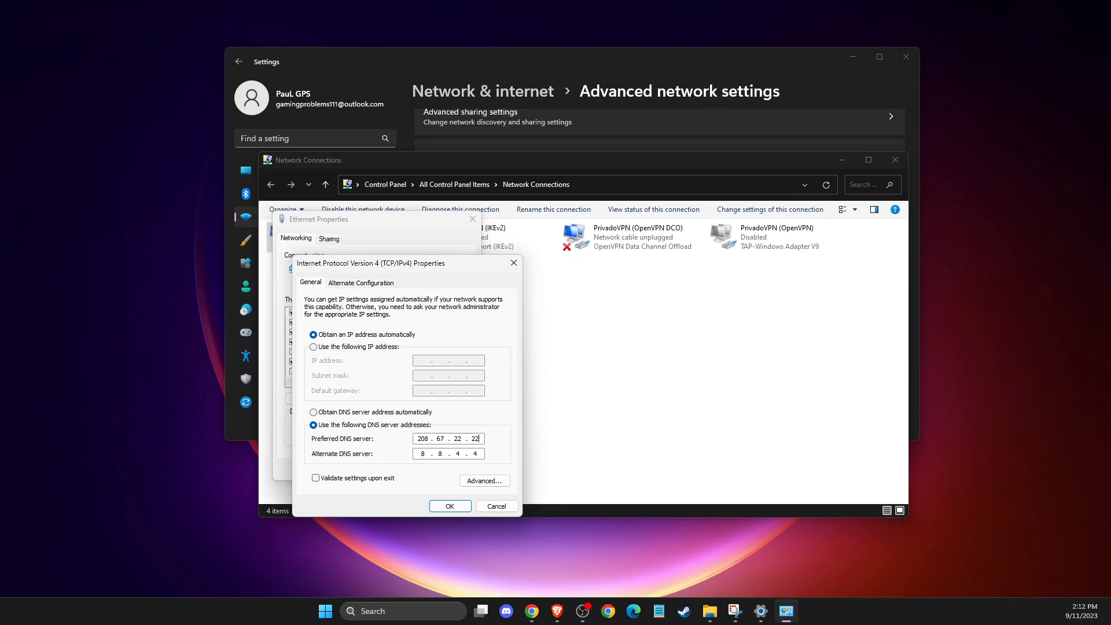
{"action": "type", "text": "2"}
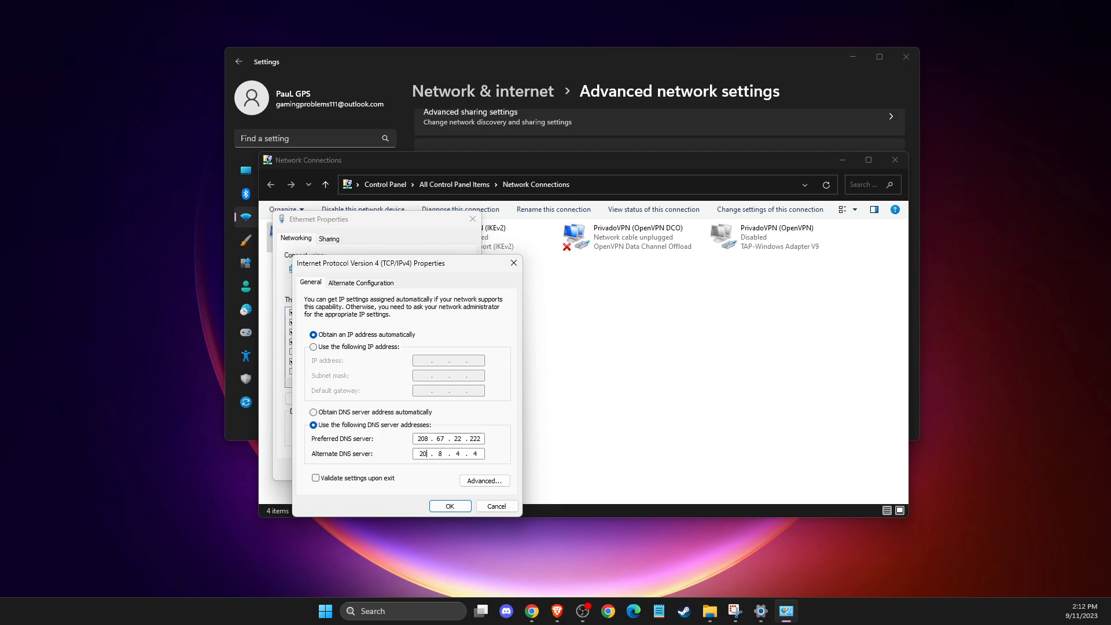
Enter 208.67.220.220 as the alternate DNS server, correcting a mistyped value after the error
{"action": "type", "text": "2083"}
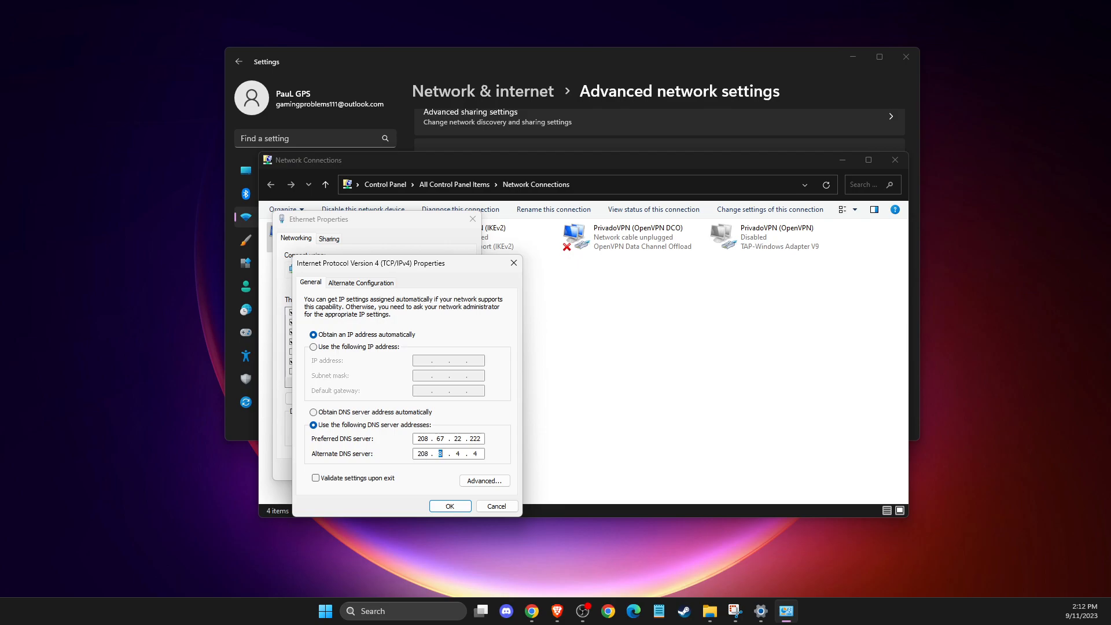
{"action": "type", "text": "7"}
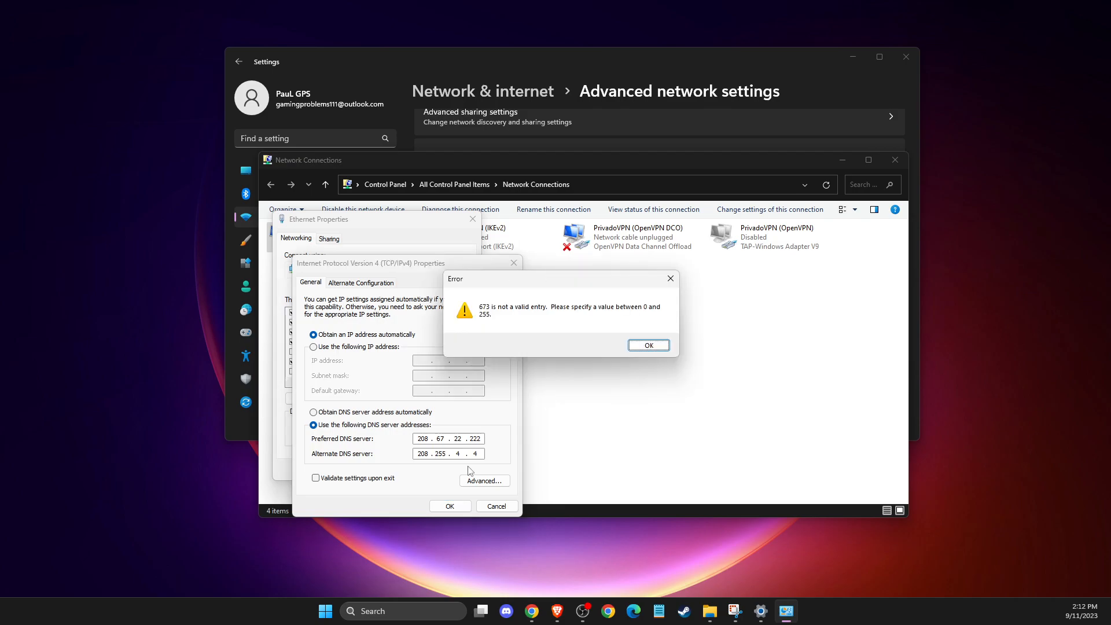
{"action": "left_click", "coordinate": [647, 344]}
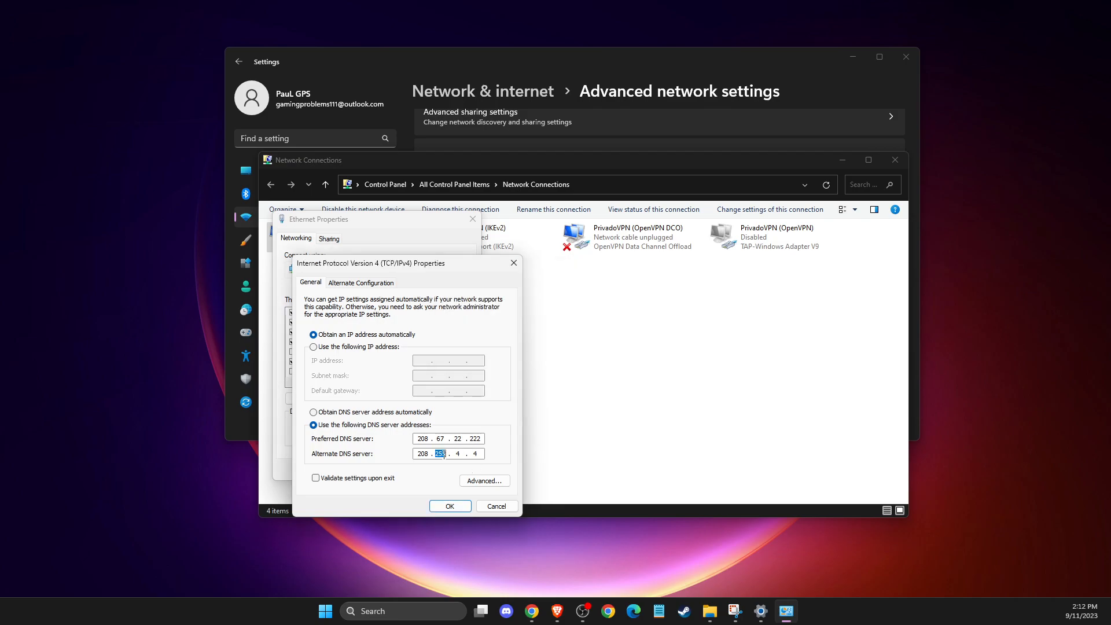
{"action": "type", "text": "67"}
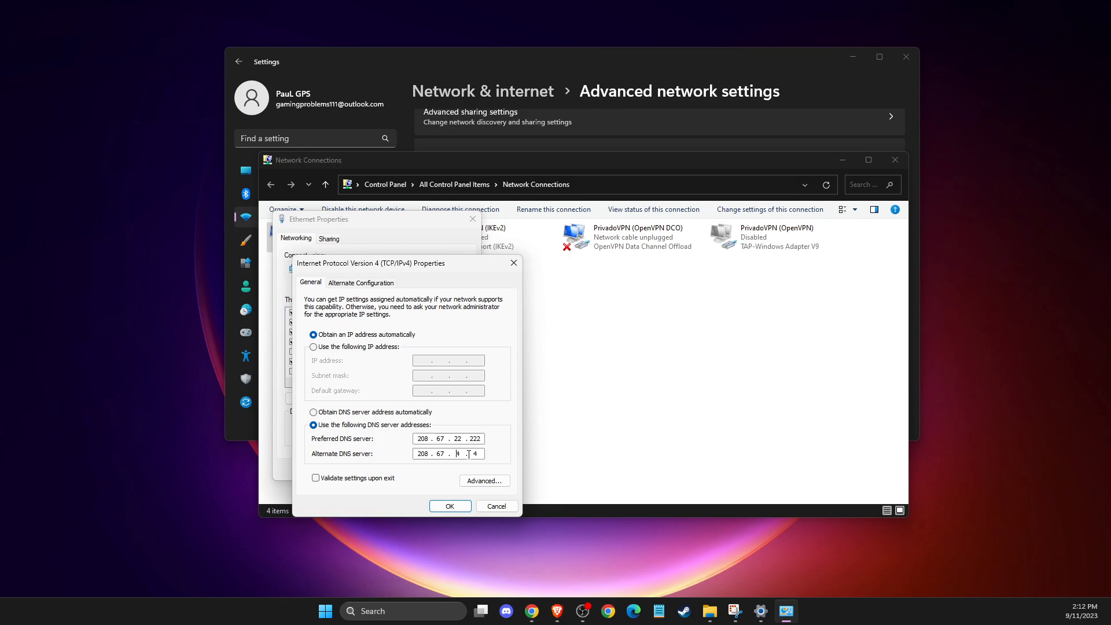
{"action": "key", "text": "BackSpace"}
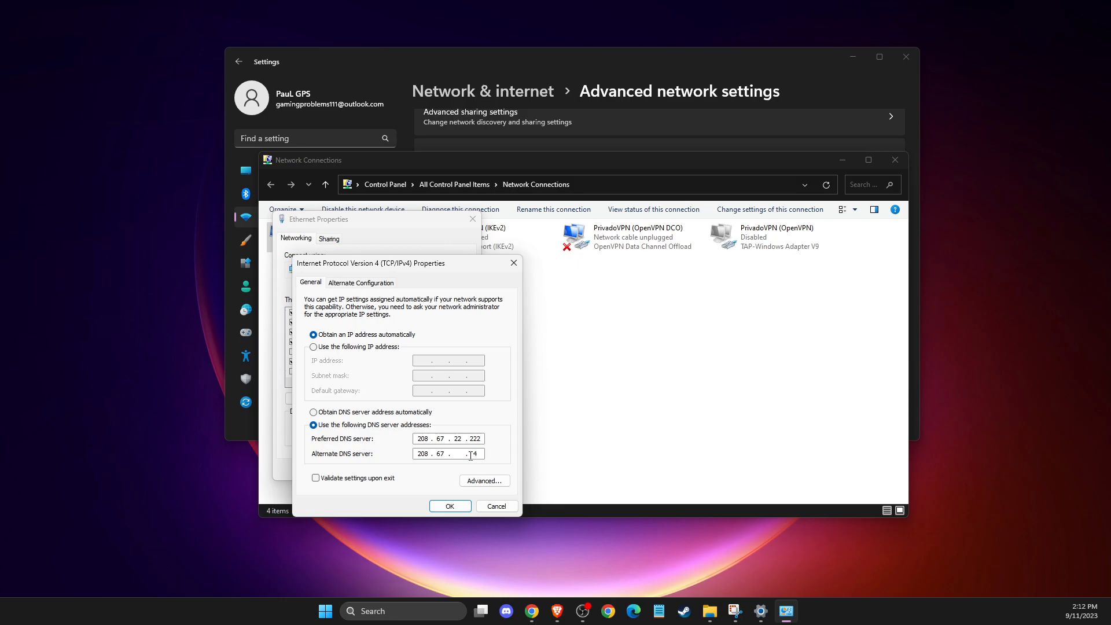
{"action": "type", "text": "220"}
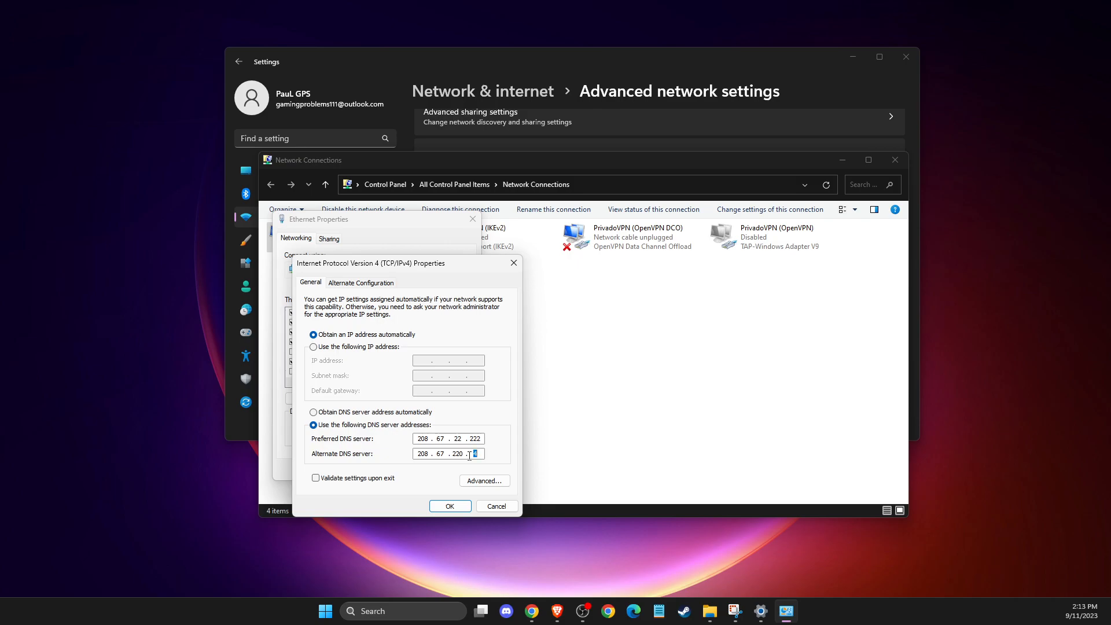
{"action": "type", "text": "4"}
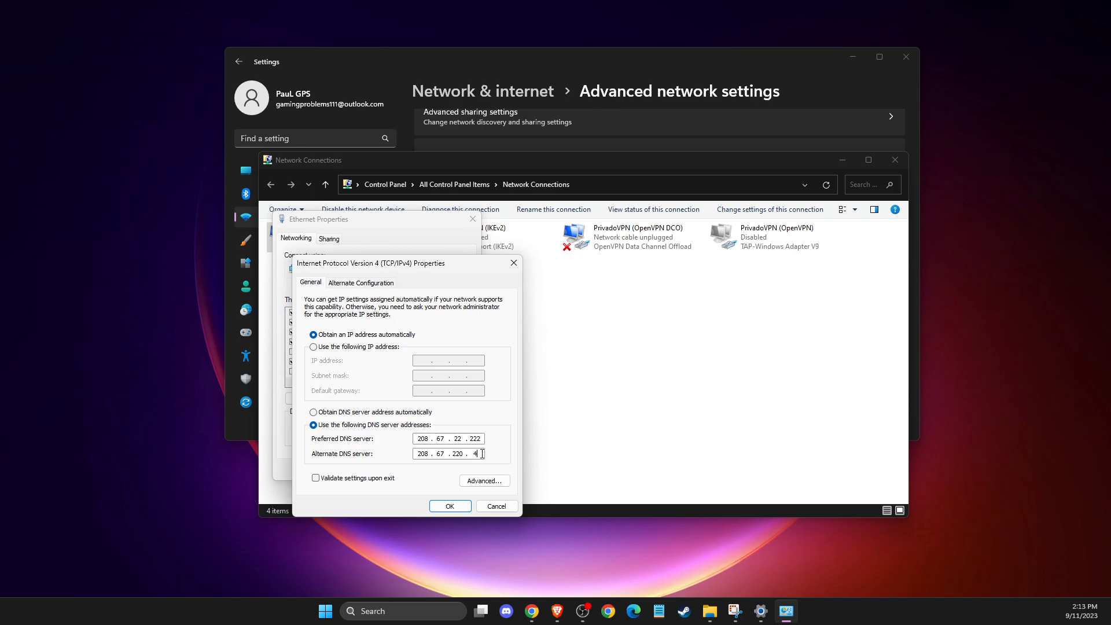
{"action": "type", "text": "20"}
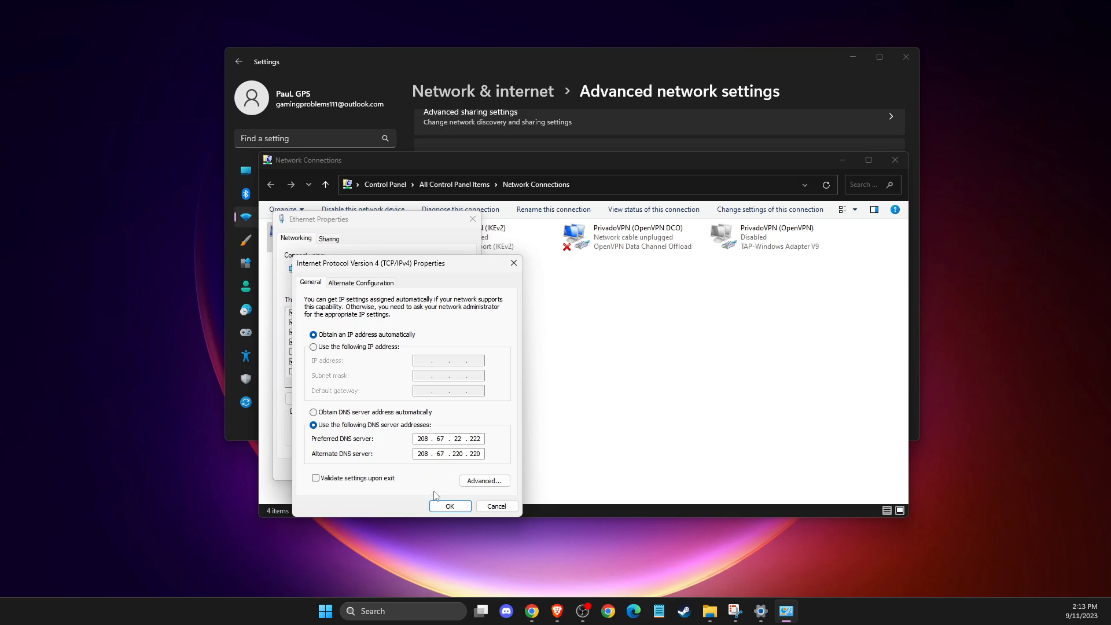
Confirm the IPv4 DNS settings with OK and close Network Connections and Settings
{"action": "left_click", "coordinate": [450, 506]}
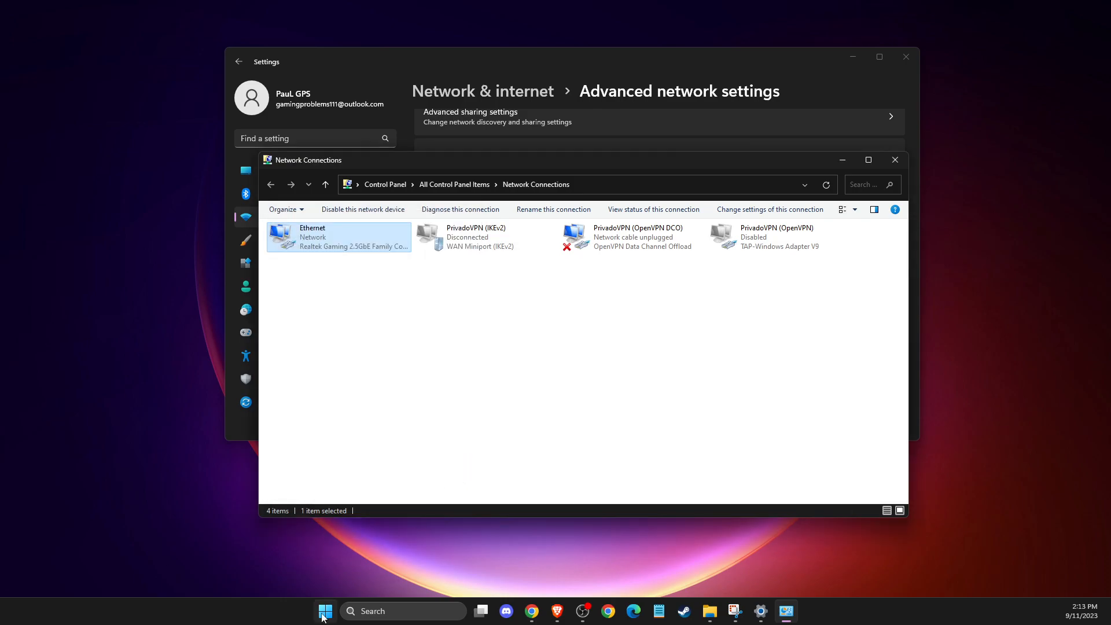
{"action": "left_click", "coordinate": [894, 160]}
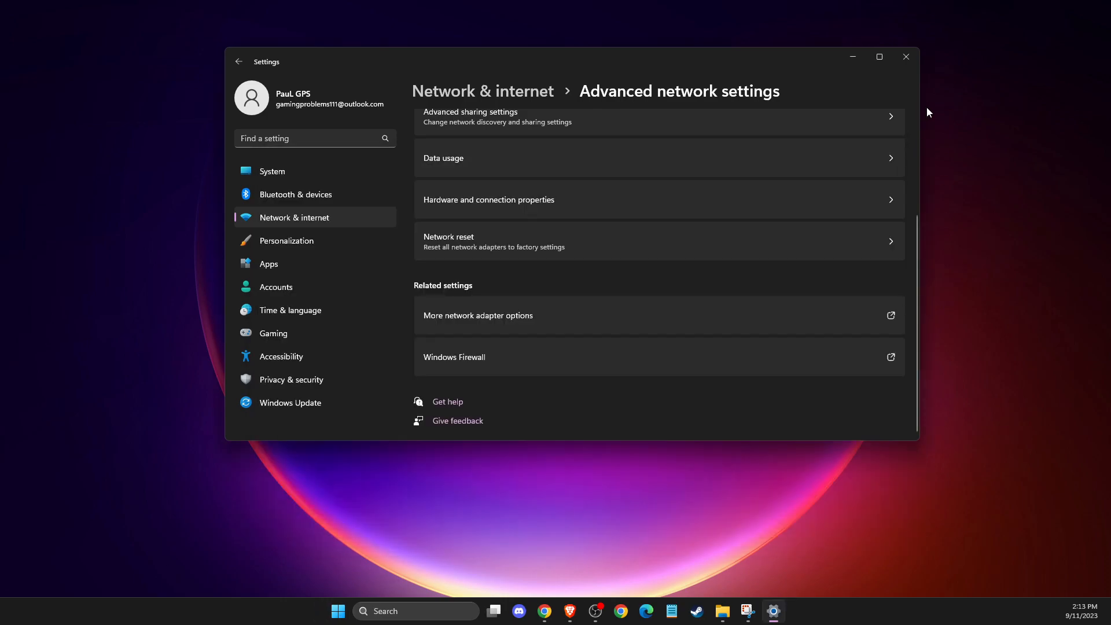
{"action": "left_click", "coordinate": [905, 57]}
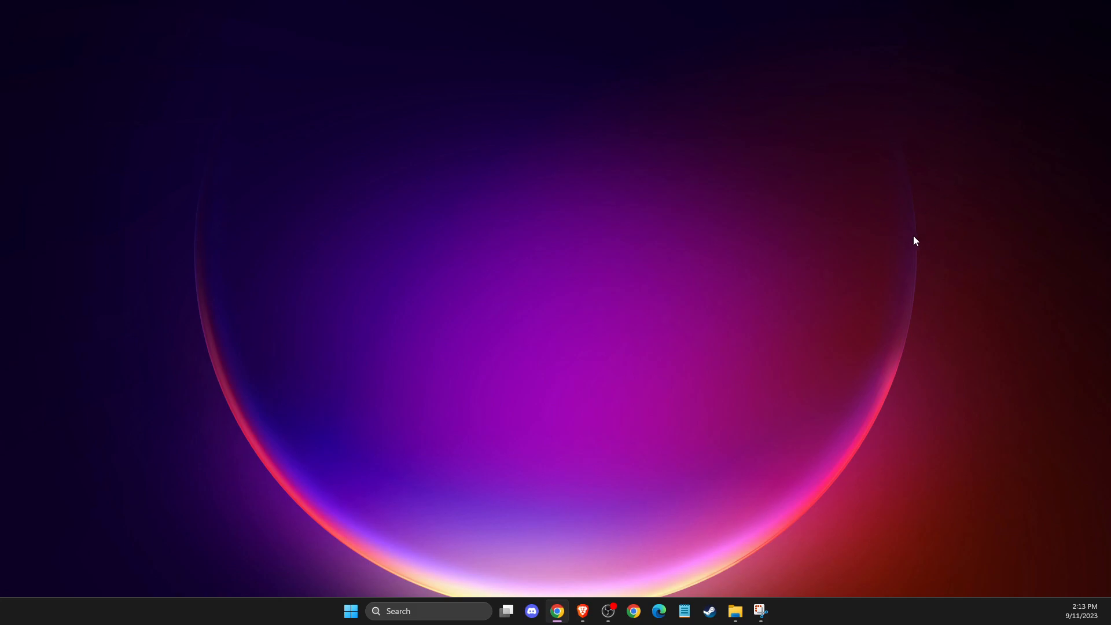